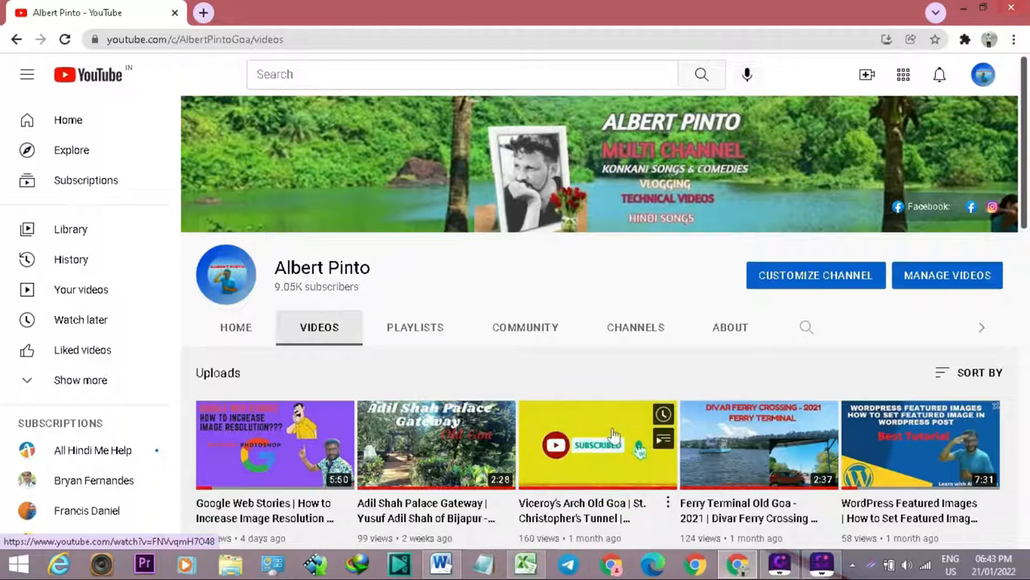
- Open Sitemaps and confirm web-story-sitemap.xml reads Success with 4 discovered URLs
scroll(down, 3)
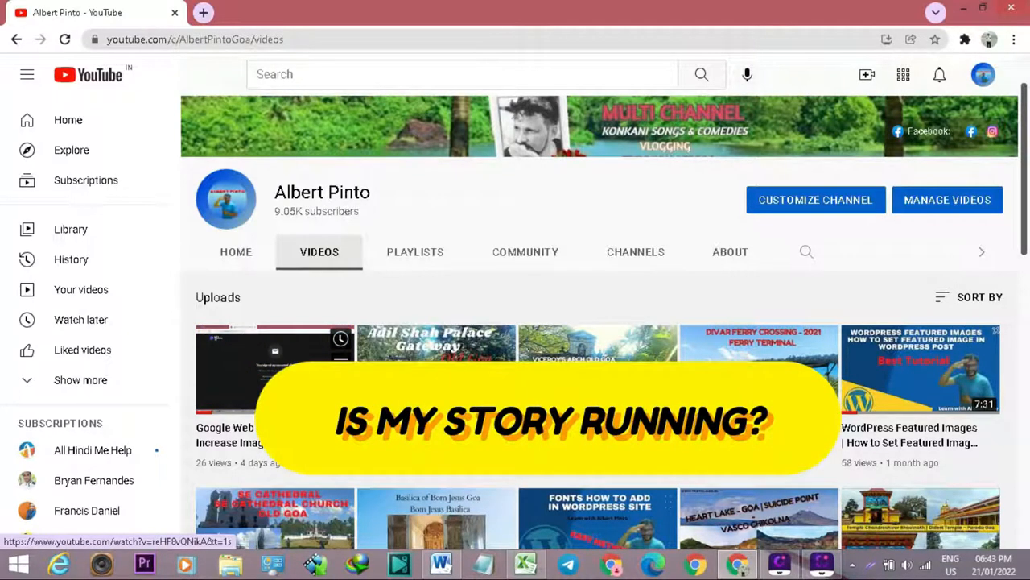
scroll(down, 3)
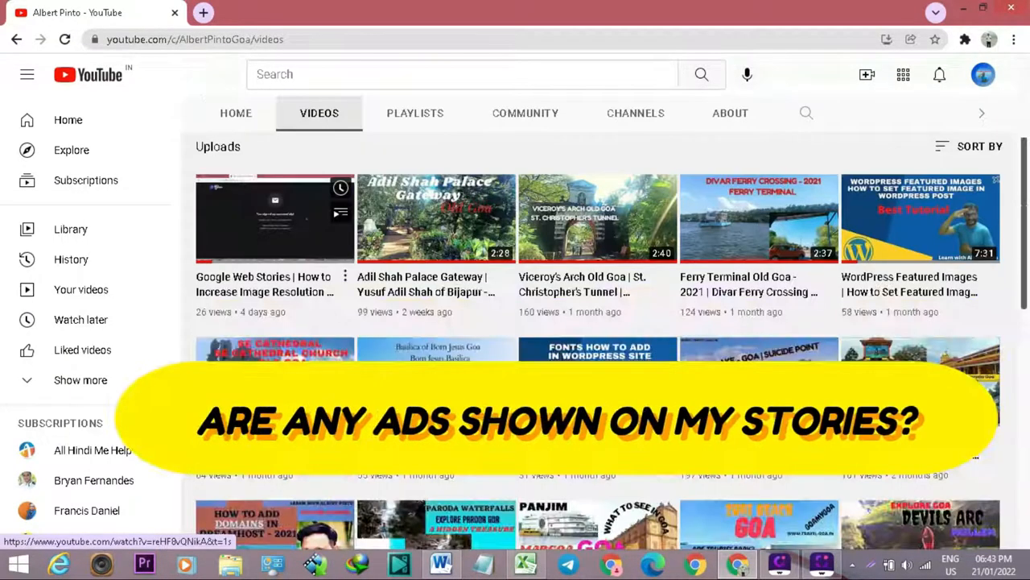
scroll(down, 3)
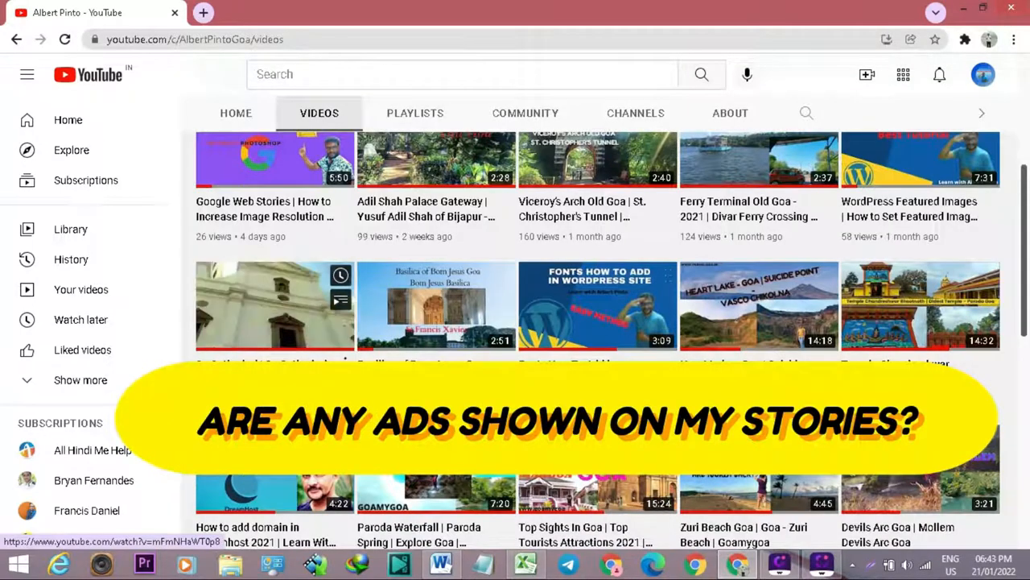
scroll(down, 3)
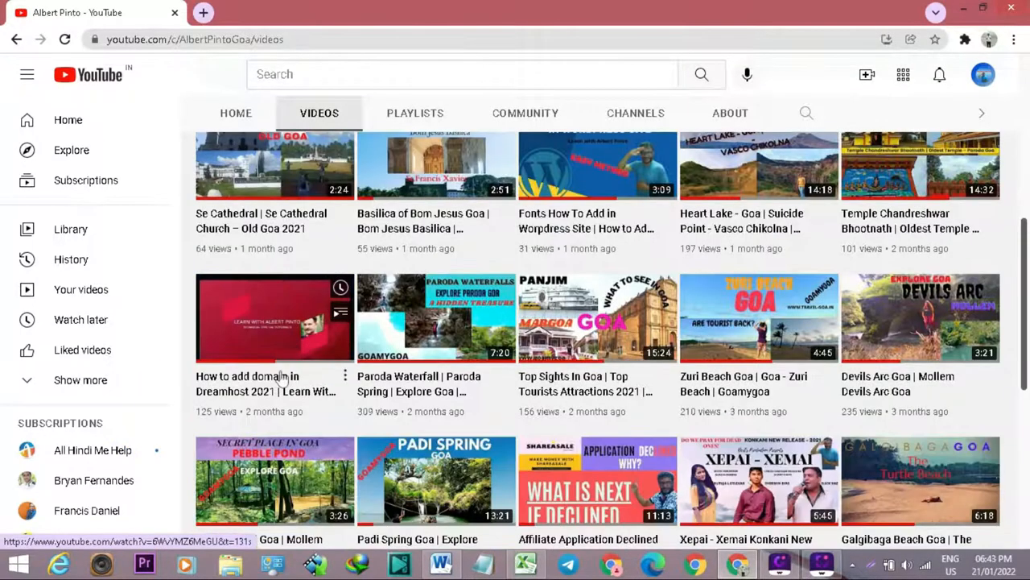
scroll(down, 3)
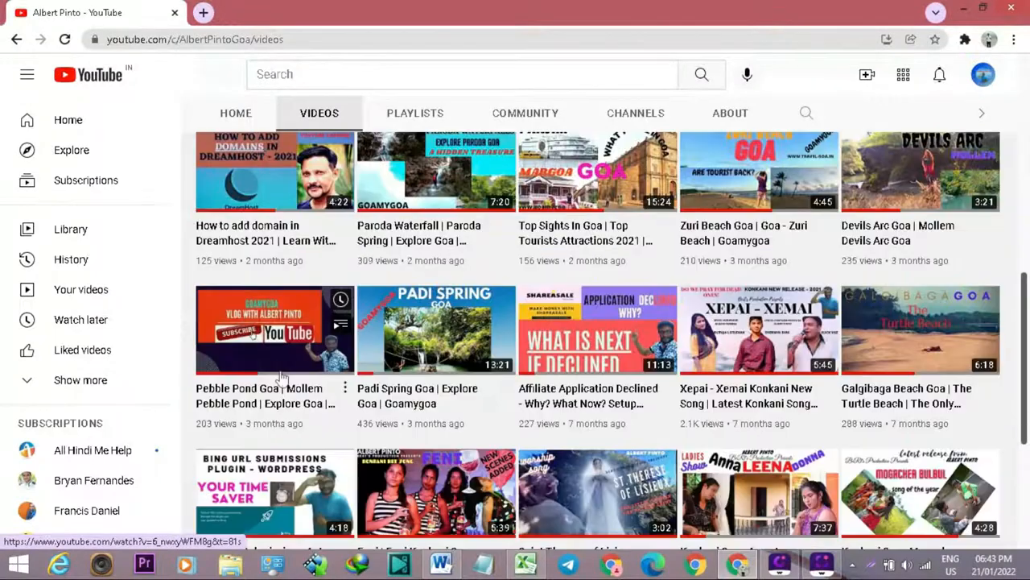
scroll(down, 3)
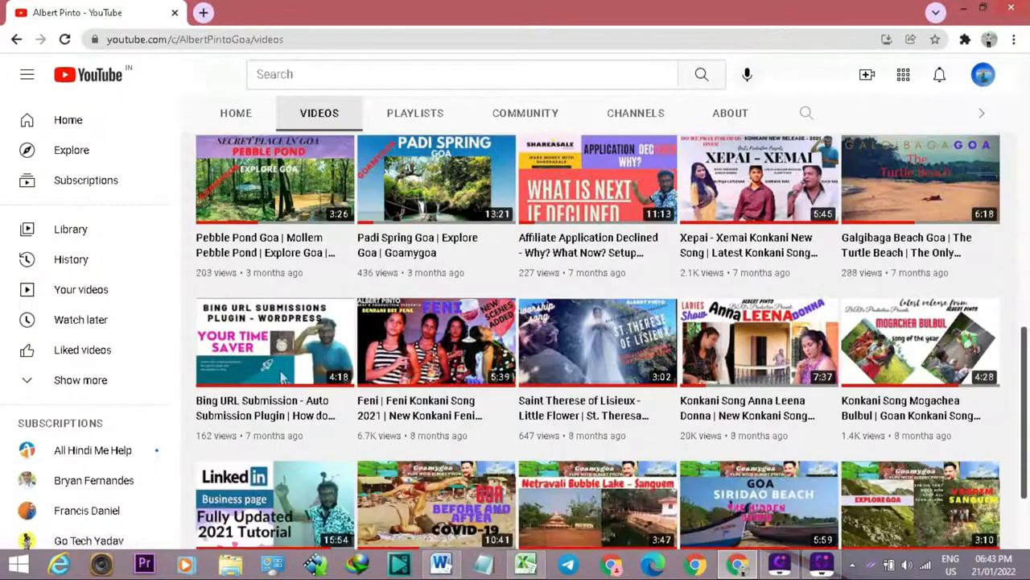
scroll(down, 3)
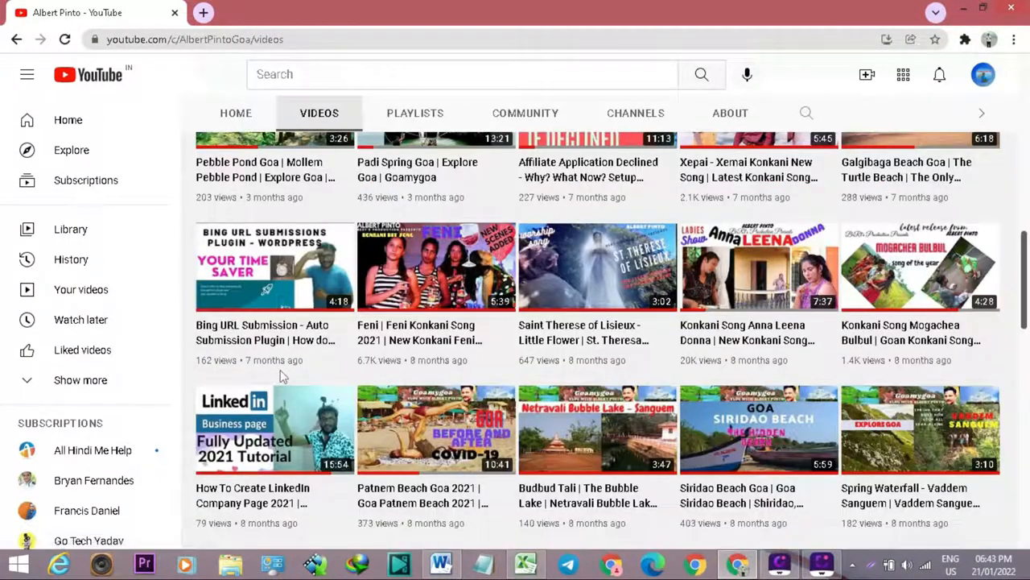
scroll(down, 3)
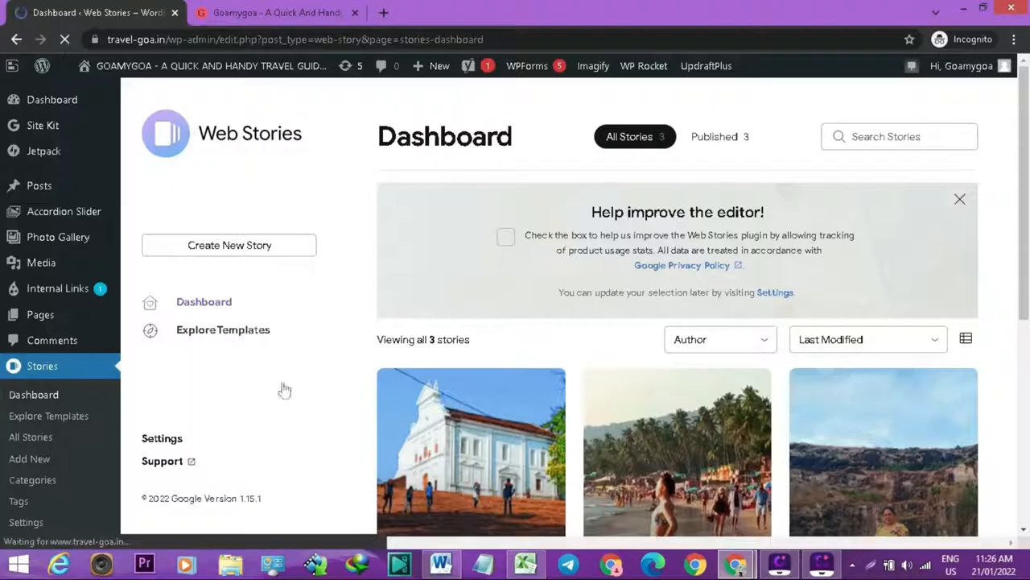
scroll(down, 3)
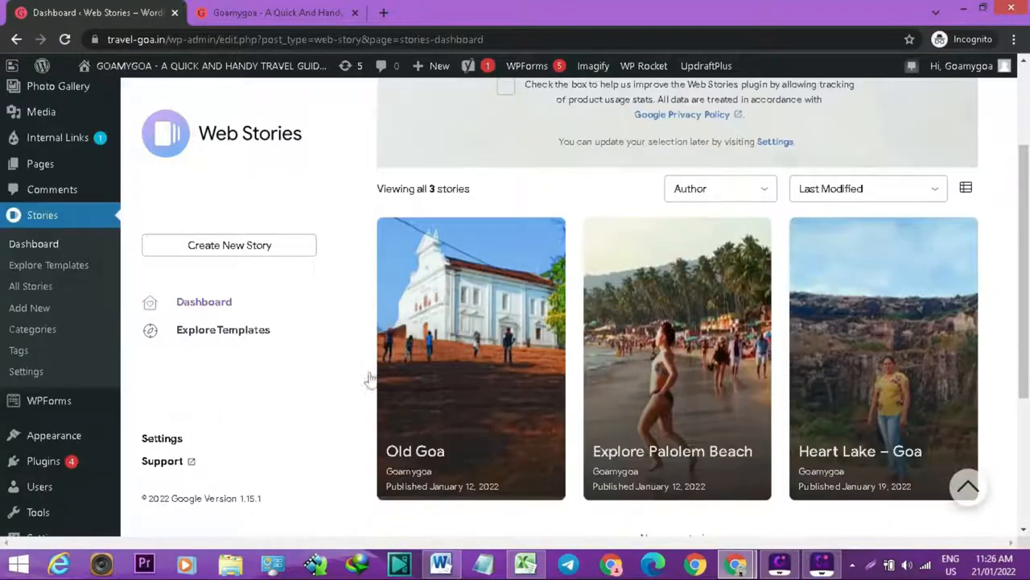
mouse_move(461, 401)
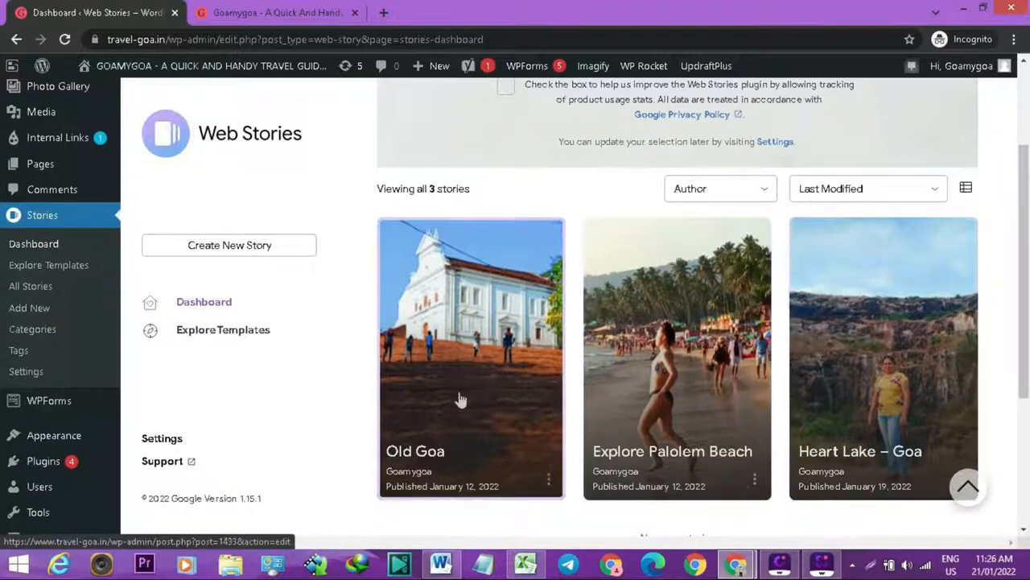
mouse_move(871, 396)
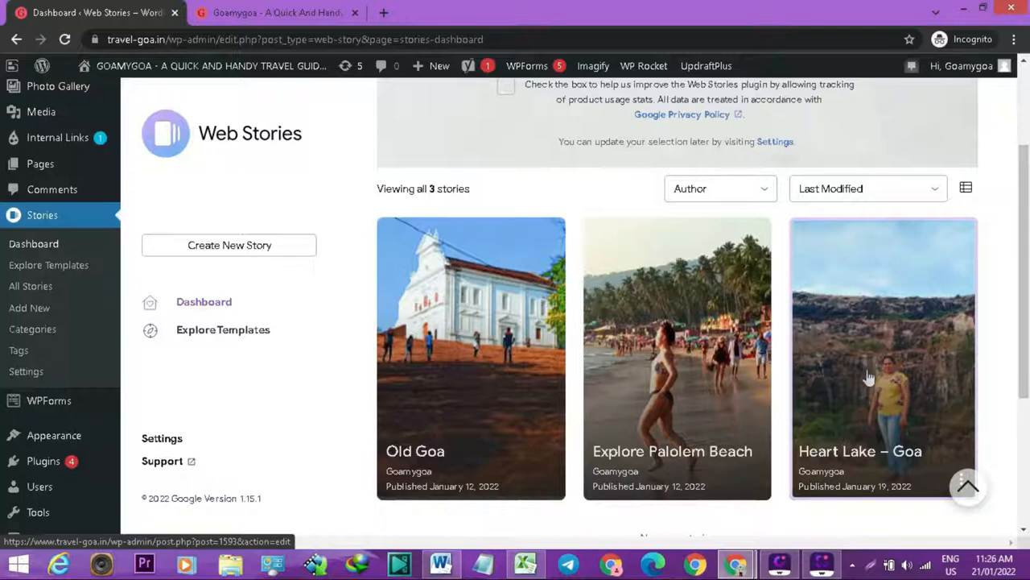
mouse_move(874, 371)
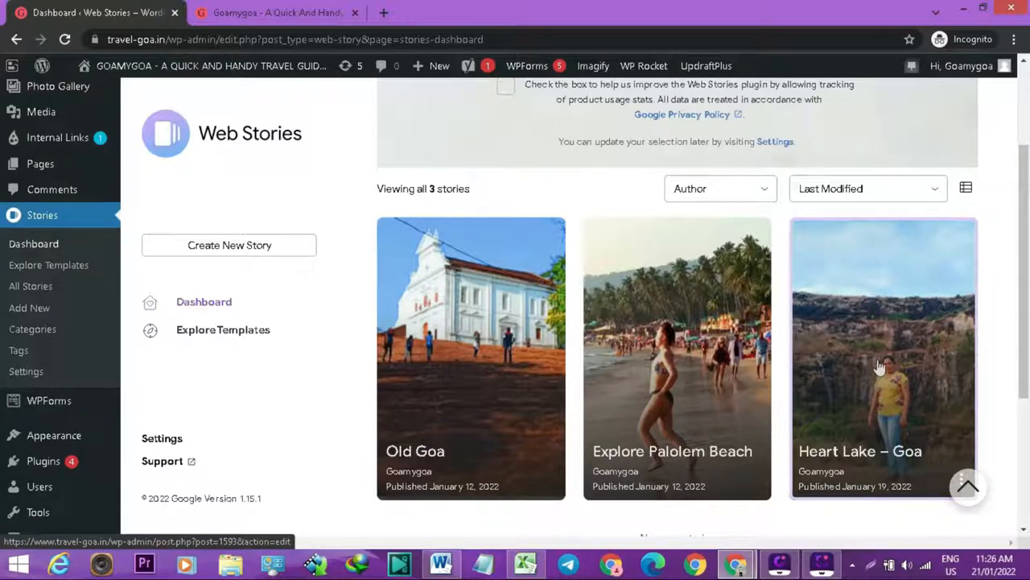
mouse_move(880, 491)
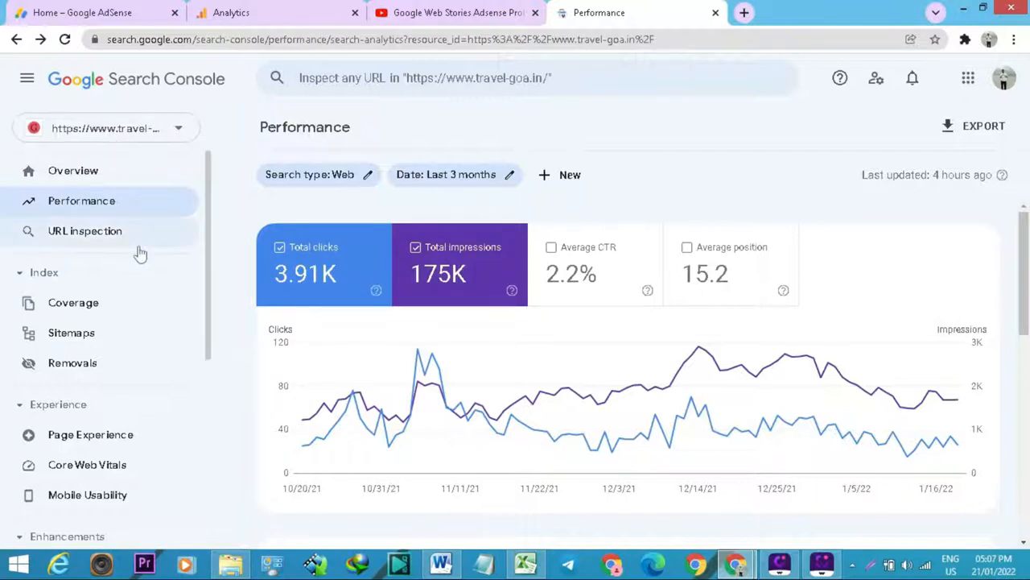
mouse_move(78, 334)
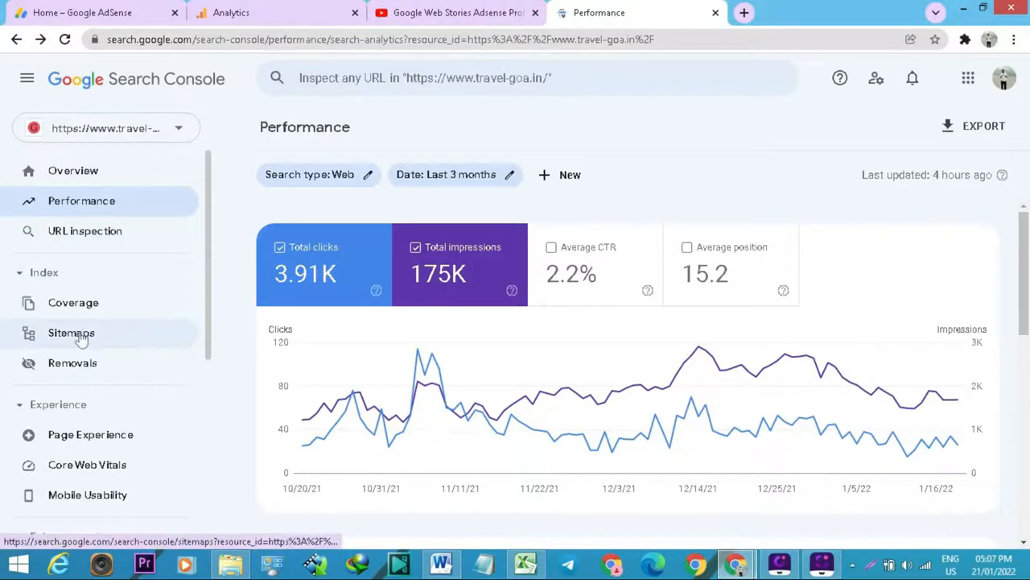
click(71, 332)
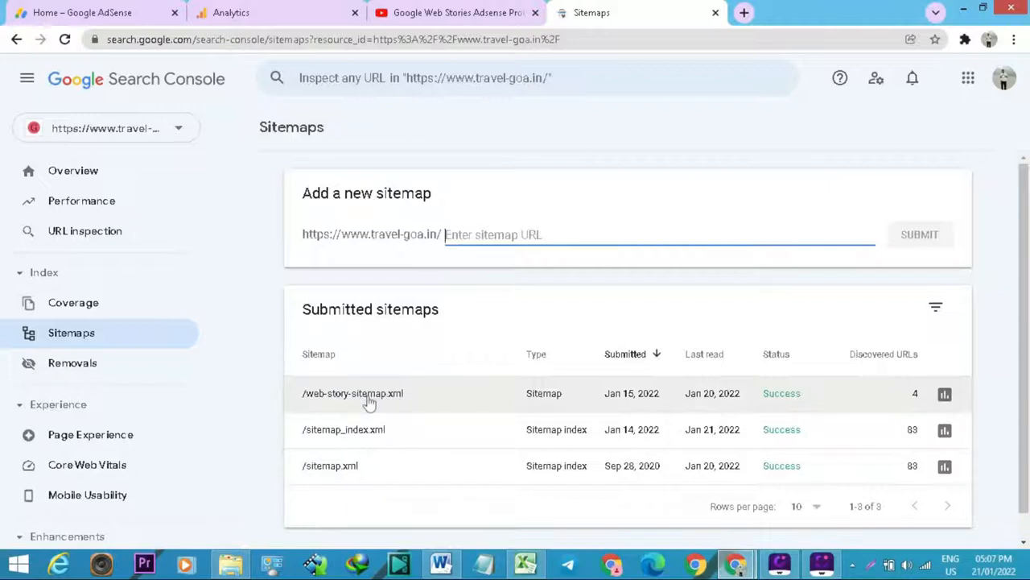
mouse_move(914, 408)
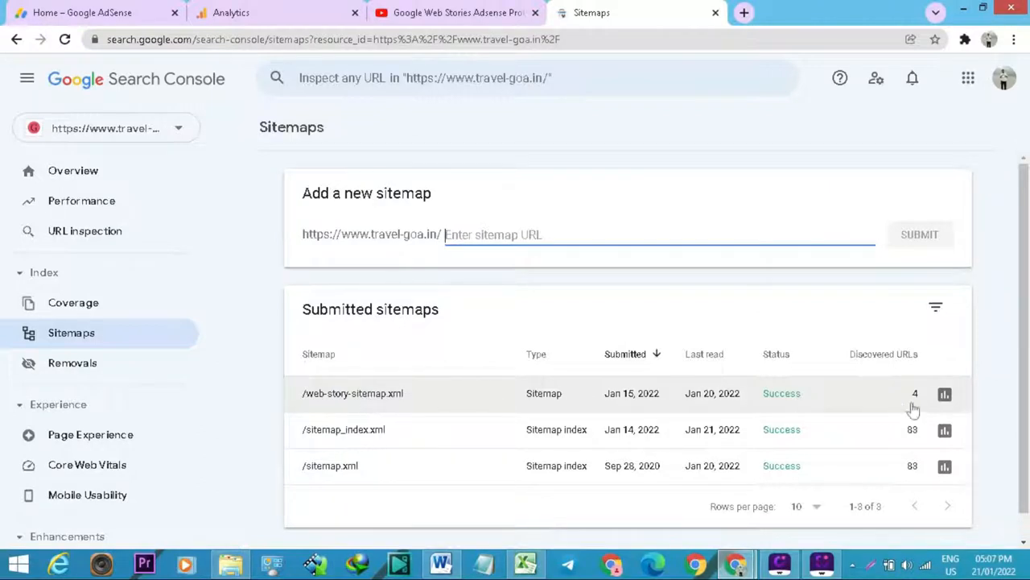
mouse_move(942, 395)
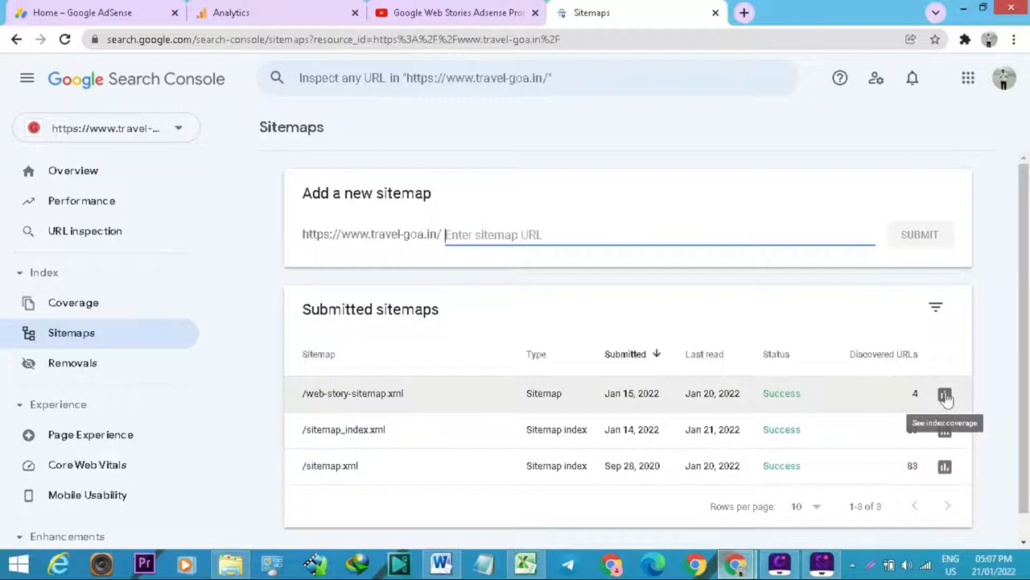
- Drill into the web story sitemap's 'Crawled - currently not indexed' examples, showing three story URLs
click(940, 394)
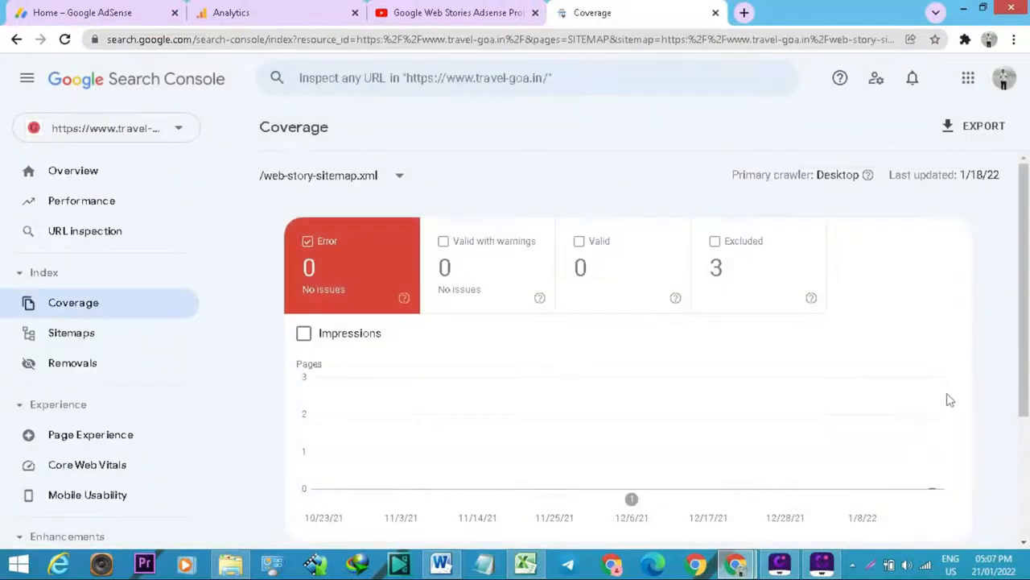
mouse_move(829, 248)
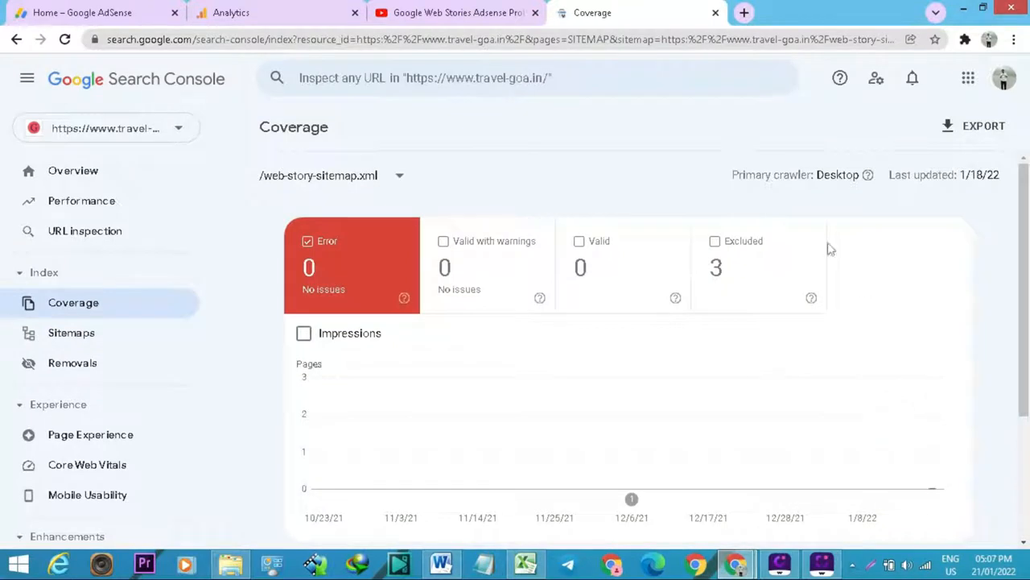
mouse_move(741, 268)
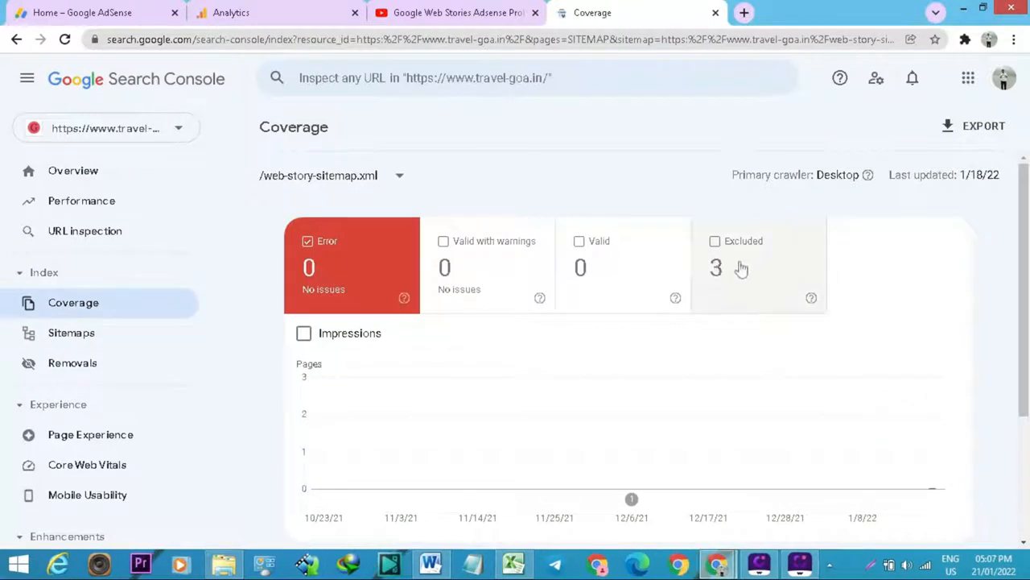
scroll(down, 3)
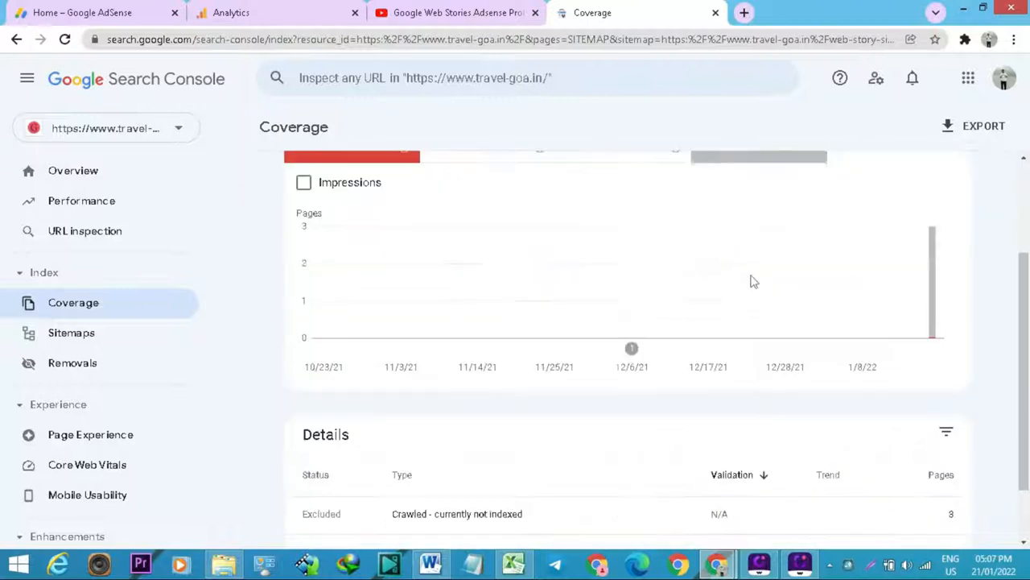
scroll(down, 3)
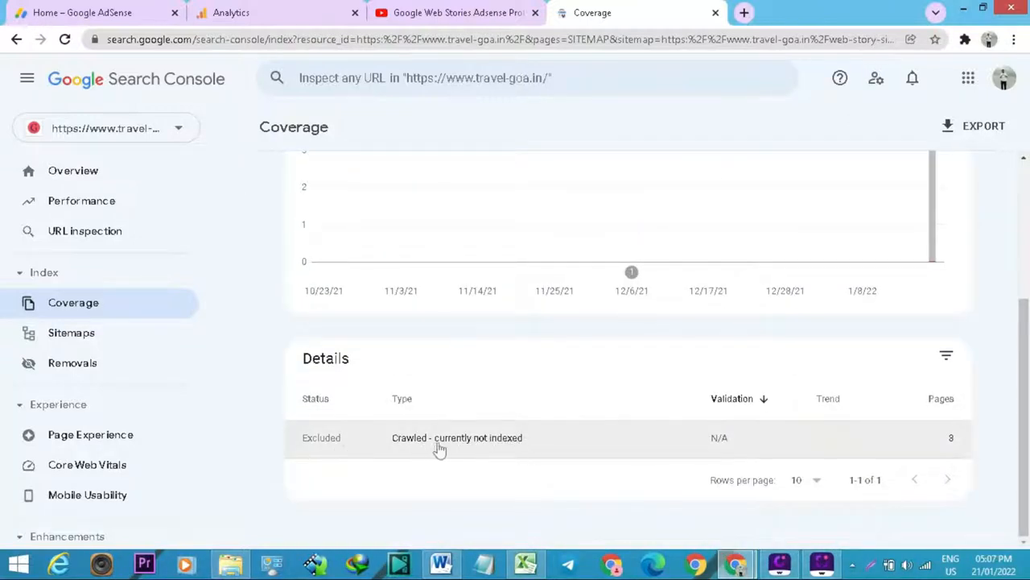
click(441, 441)
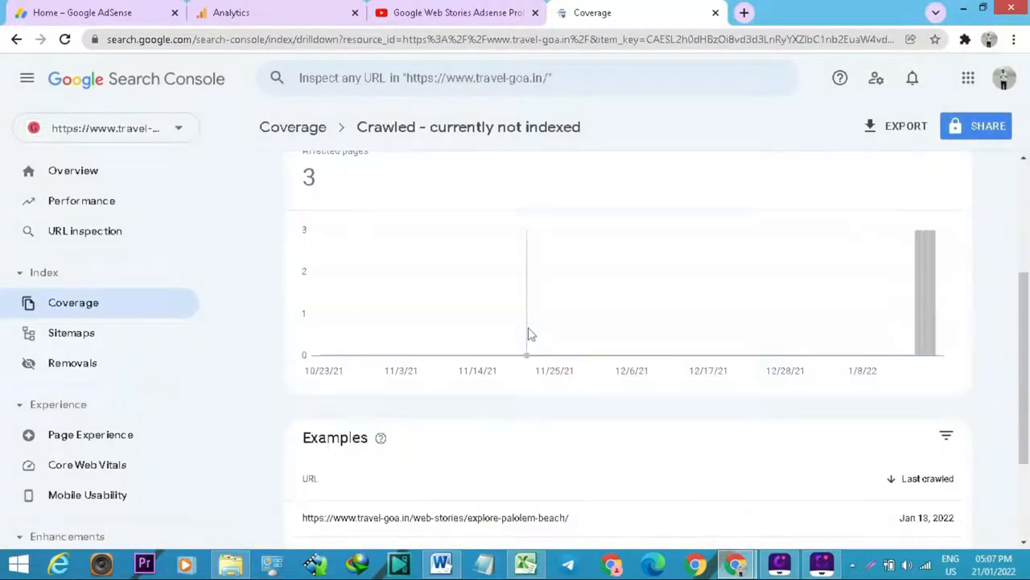
scroll(down, 3)
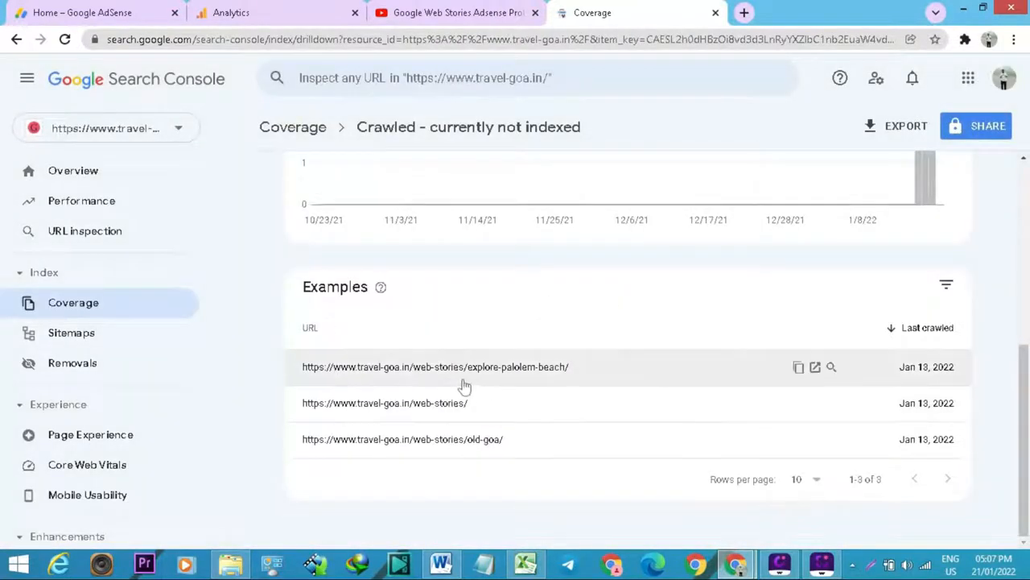
mouse_move(512, 380)
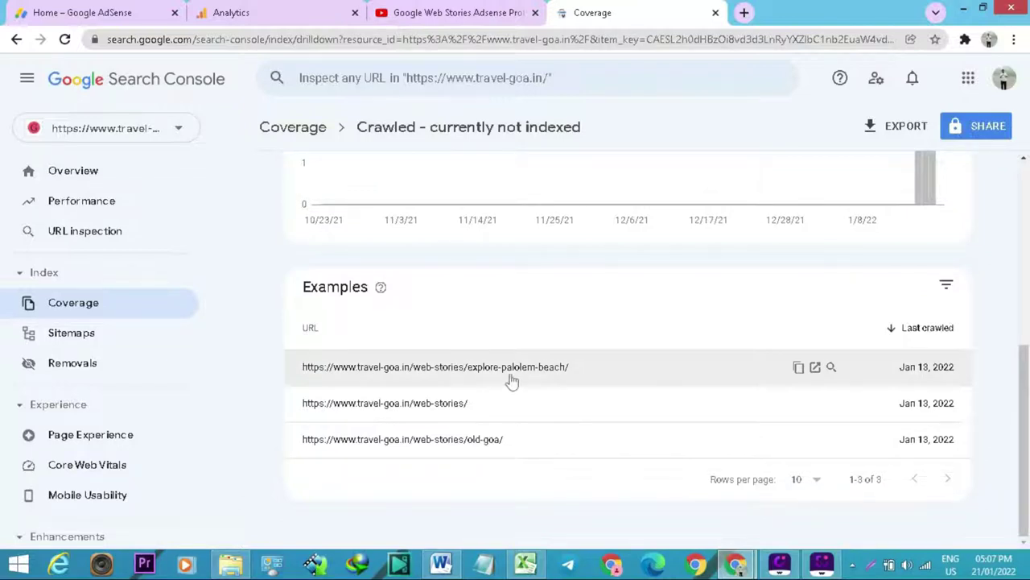
mouse_move(814, 367)
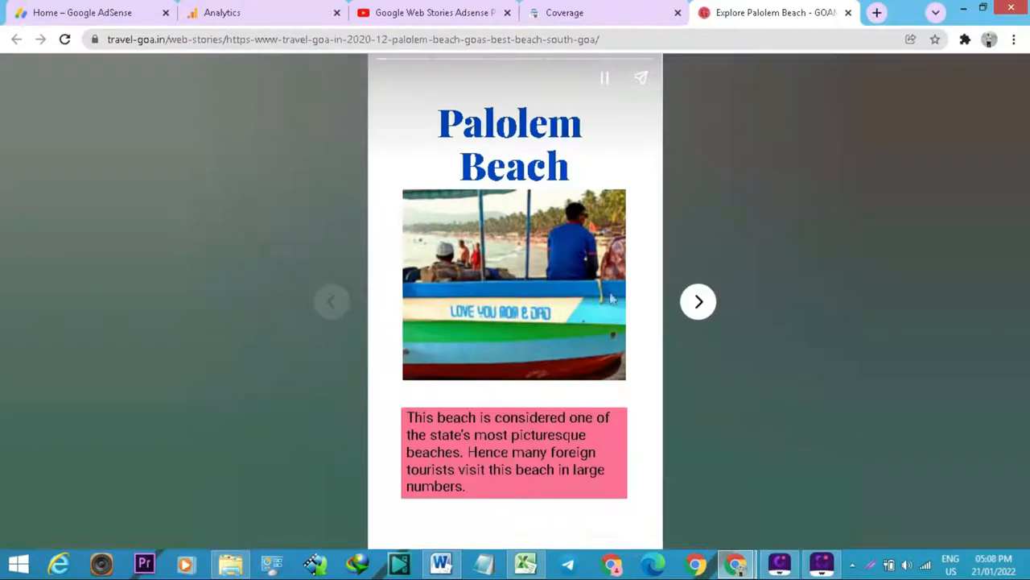
mouse_move(701, 304)
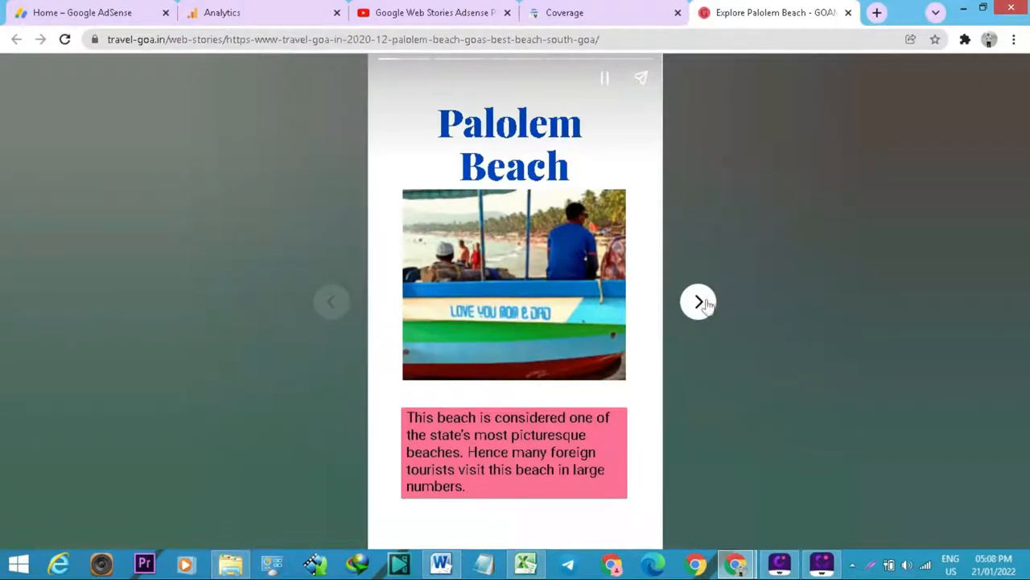
- Advance the Explore Palolem Beach story forward two pages
click(698, 302)
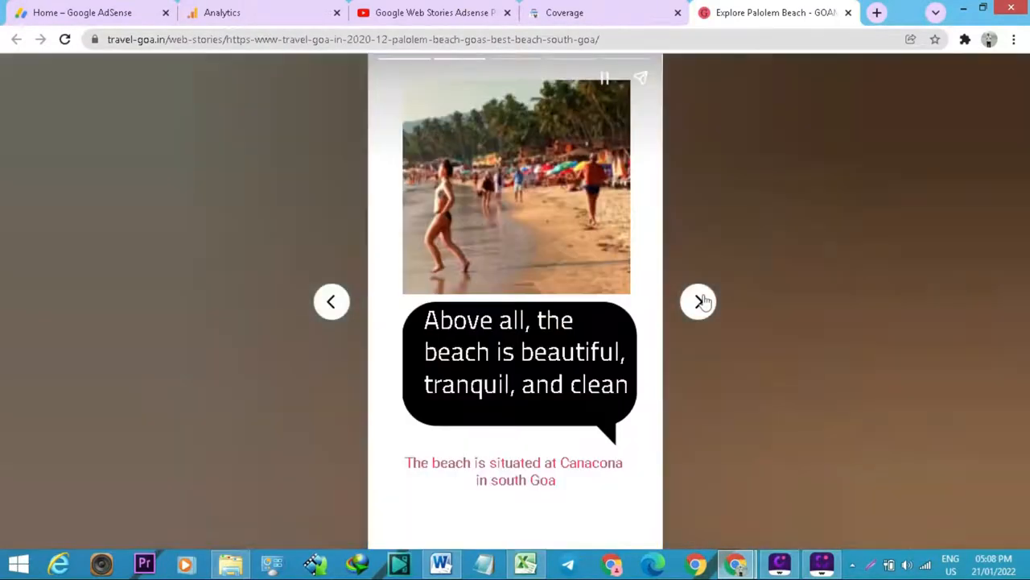
click(698, 301)
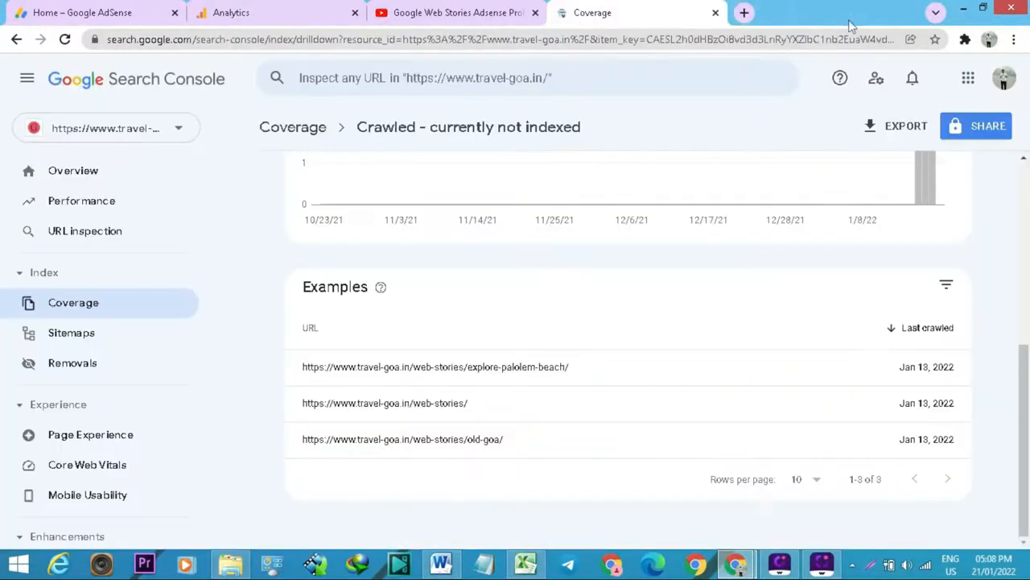
mouse_move(350, 413)
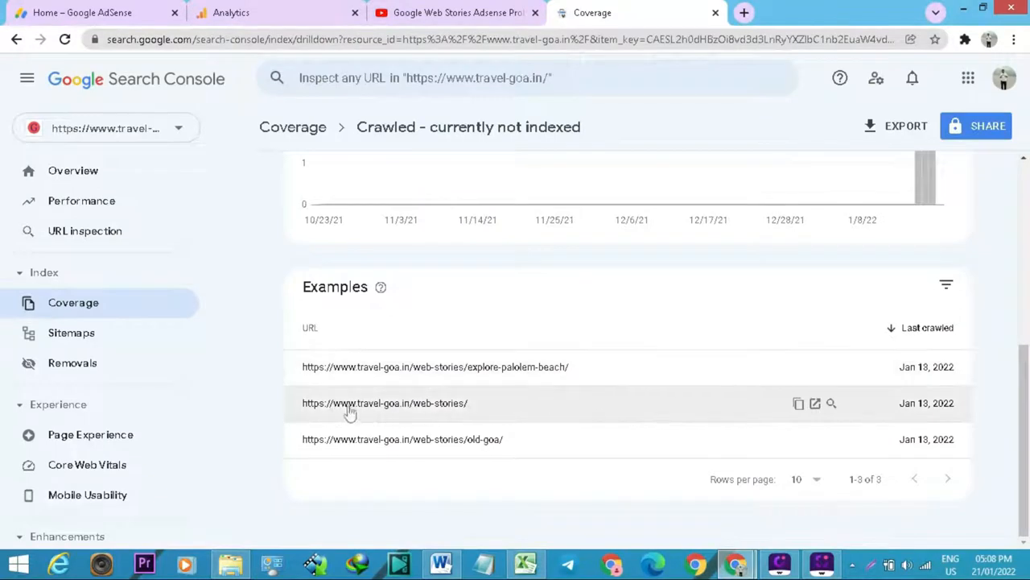
mouse_move(424, 410)
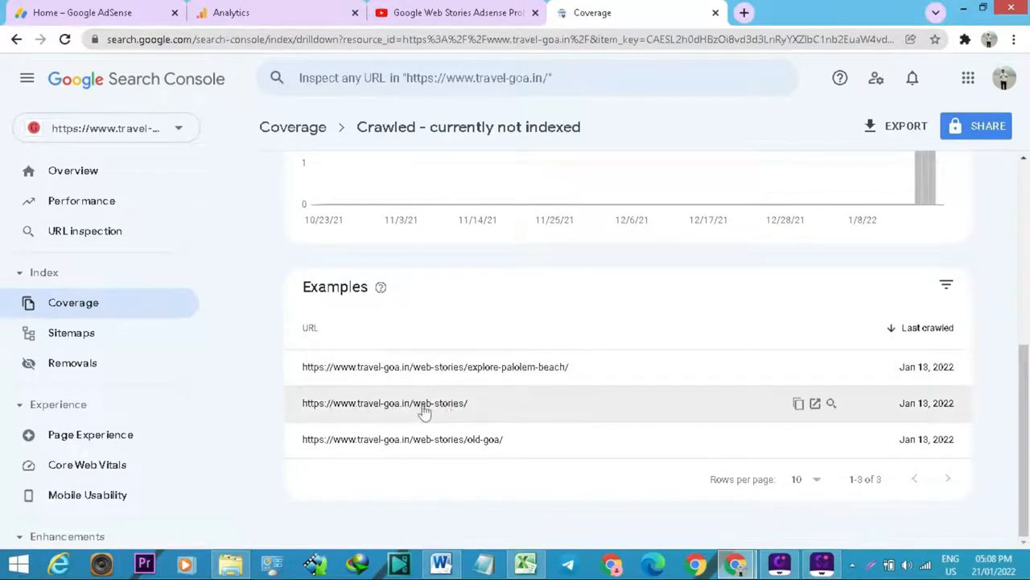
mouse_move(424, 406)
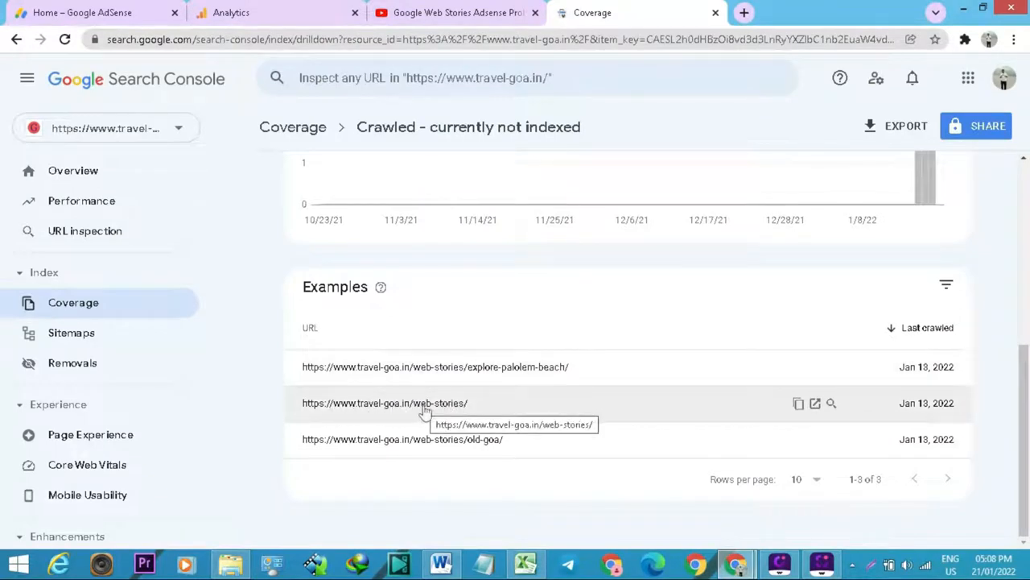
mouse_move(818, 405)
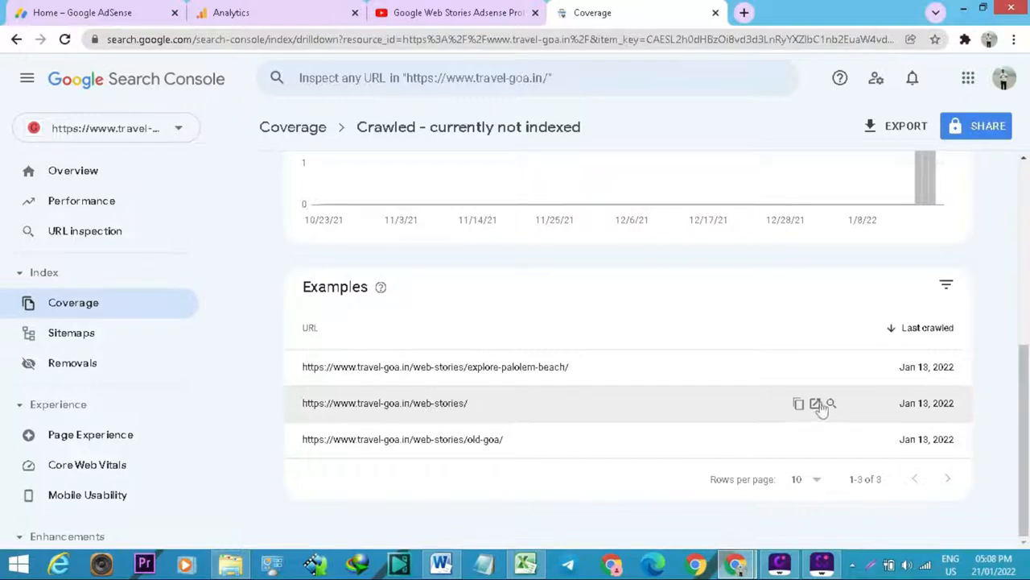
mouse_move(814, 404)
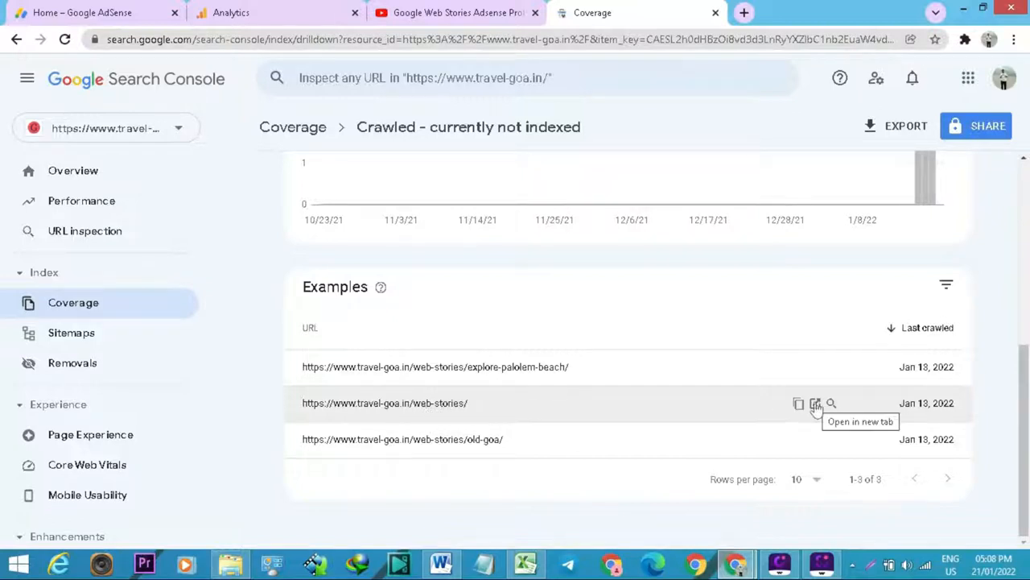
- Open the web-stories archive in a new tab and scroll to the Heart Lake – Goa story's ad
click(817, 403)
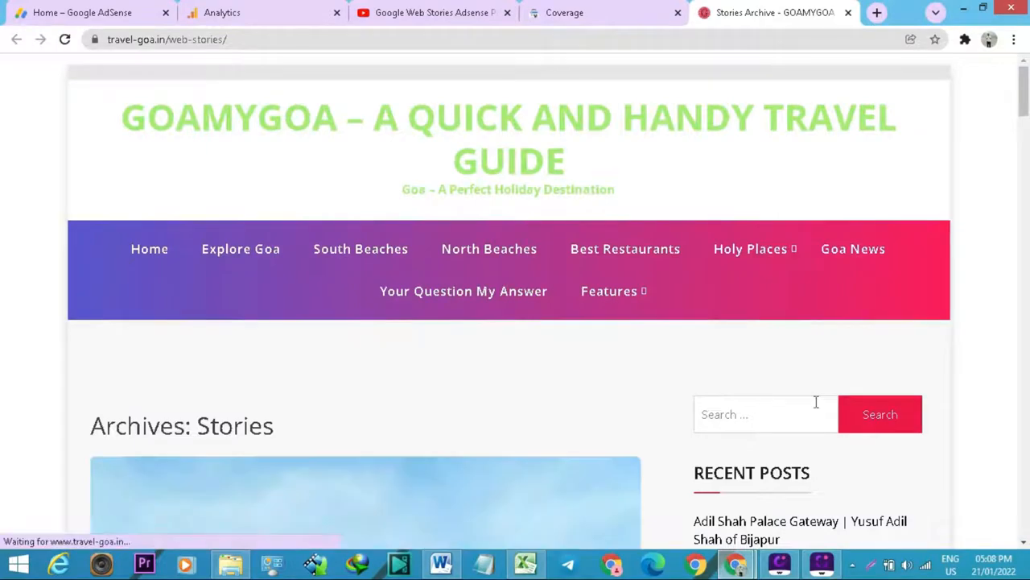
mouse_move(46, 363)
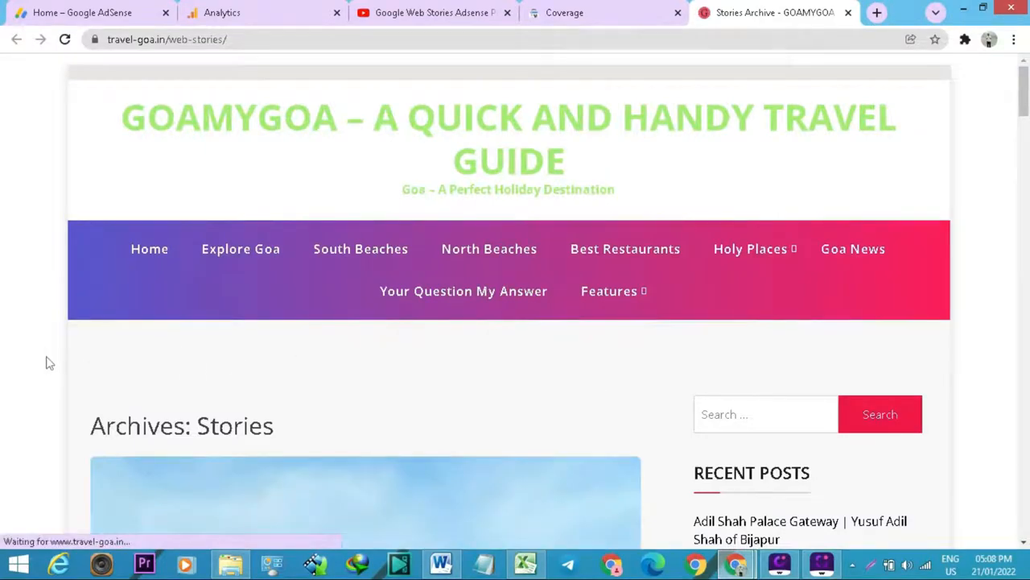
scroll(down, 3)
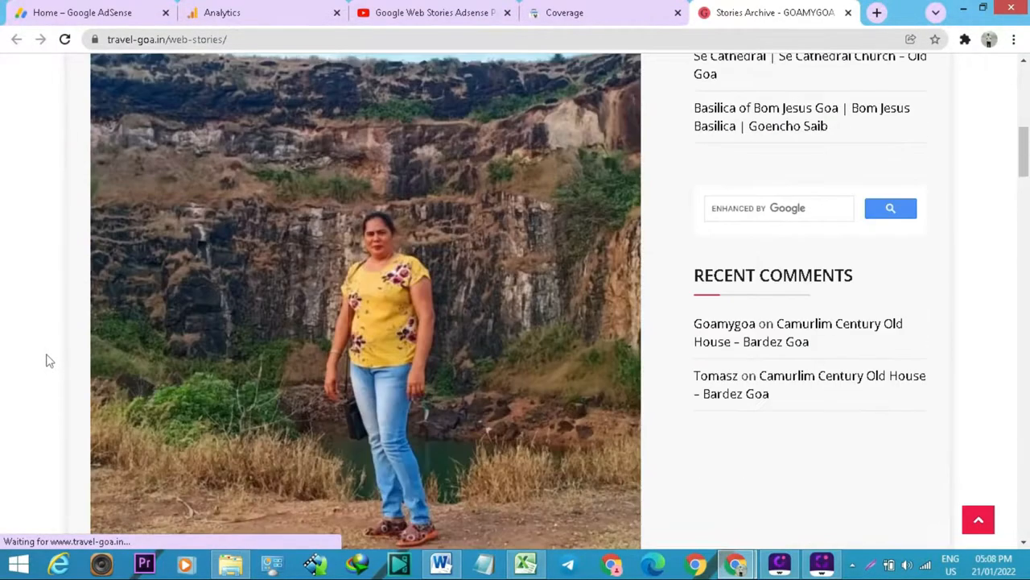
scroll(down, 3)
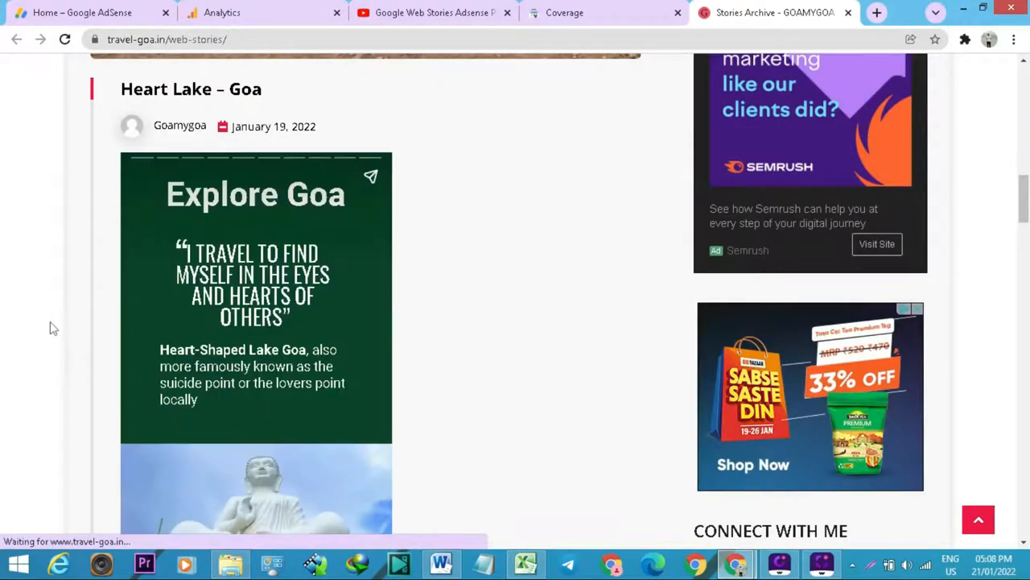
scroll(down, 3)
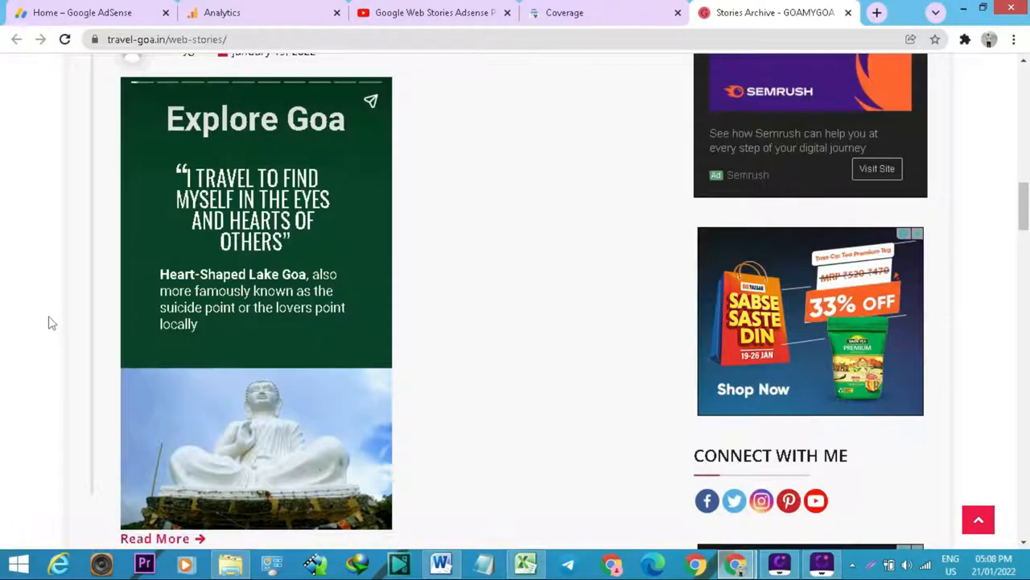
scroll(up, 3)
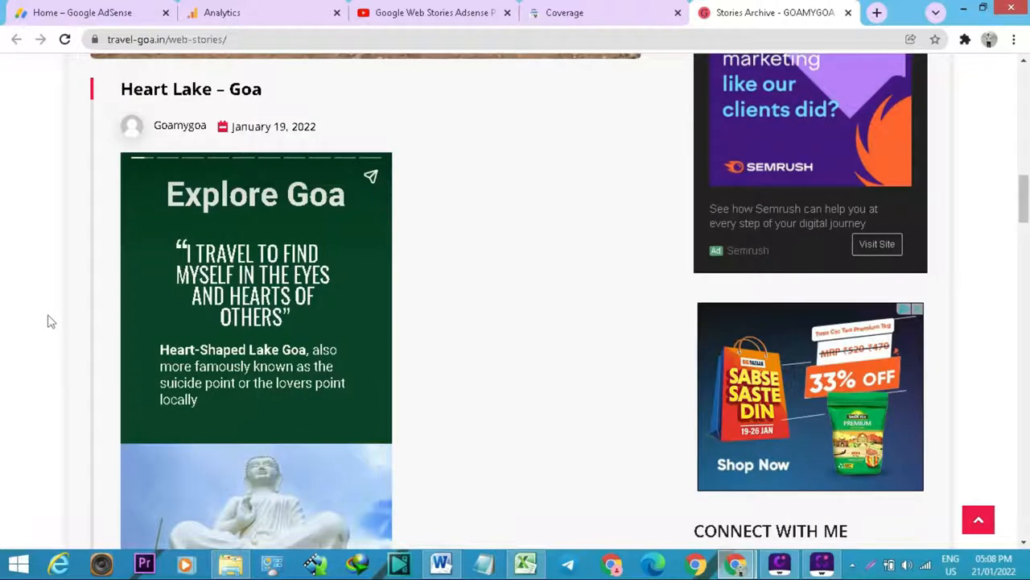
scroll(down, 3)
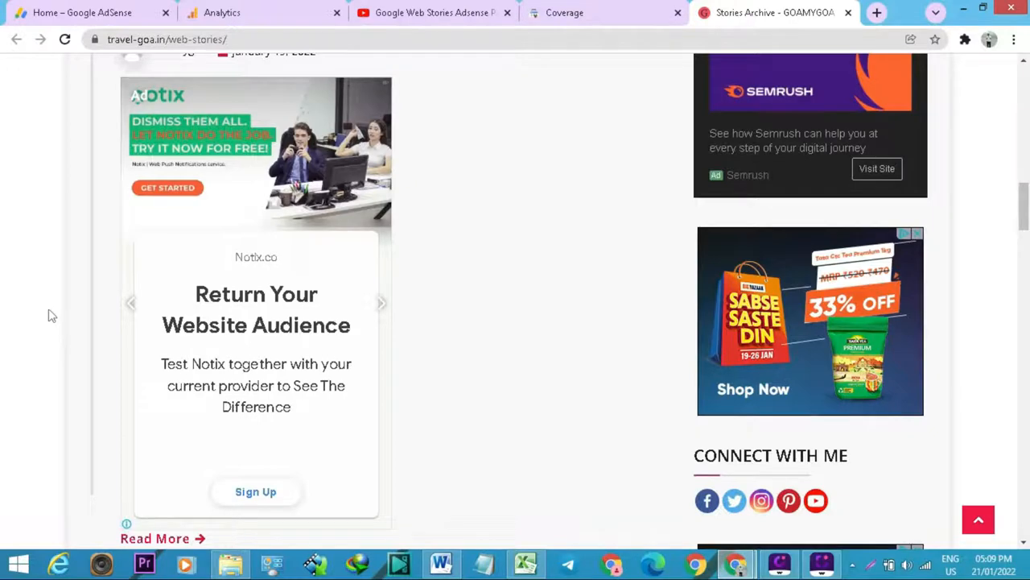
mouse_move(563, 12)
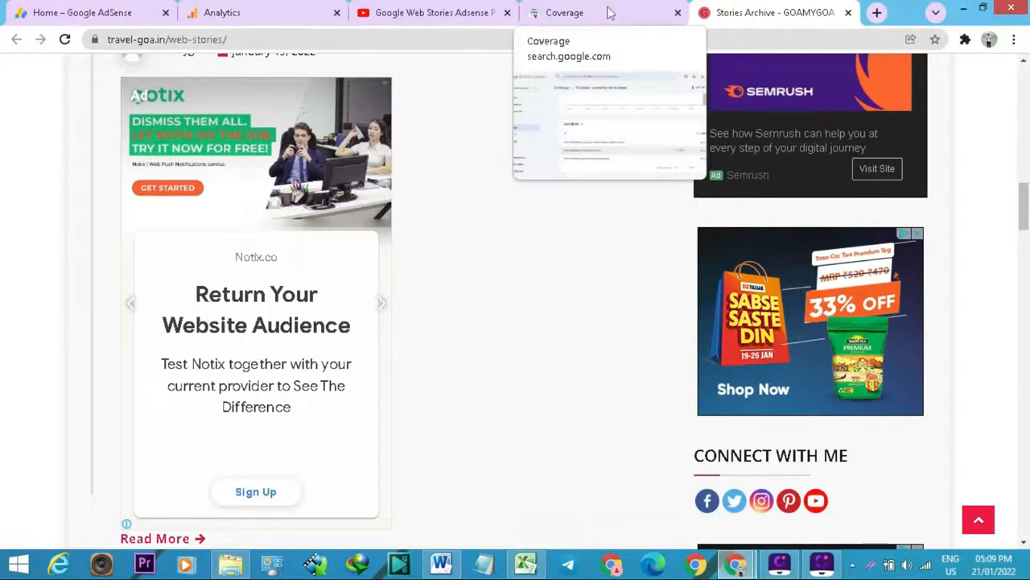
- Return to the Search Console tab listing three story URLs last crawled Jan 13, 2022
click(562, 13)
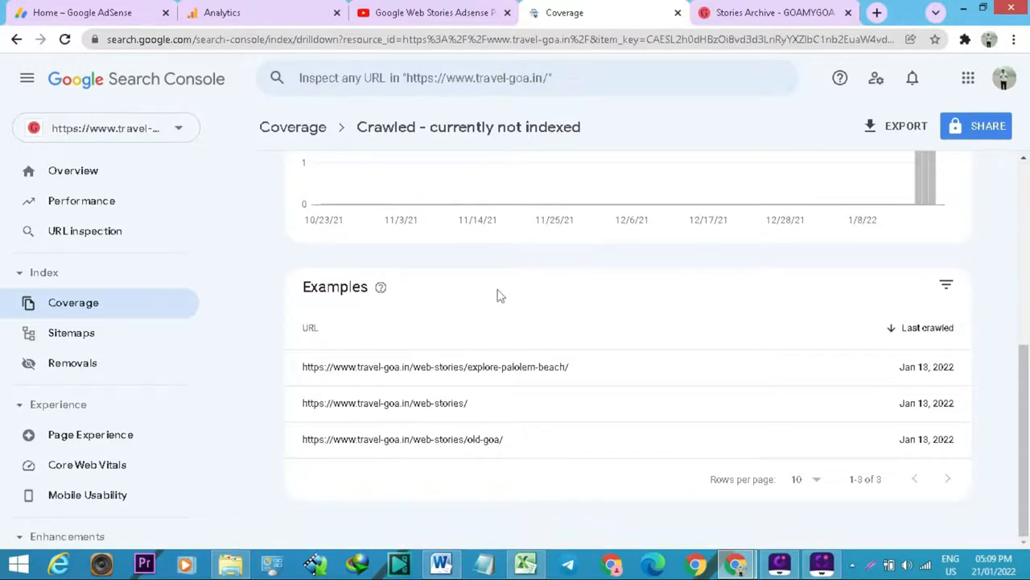
mouse_move(501, 291)
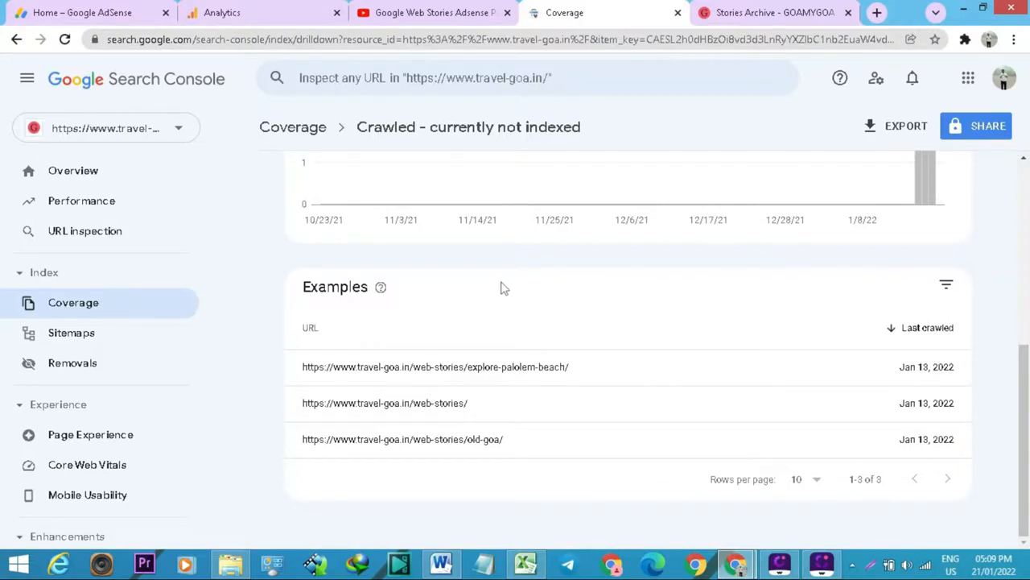
mouse_move(501, 291)
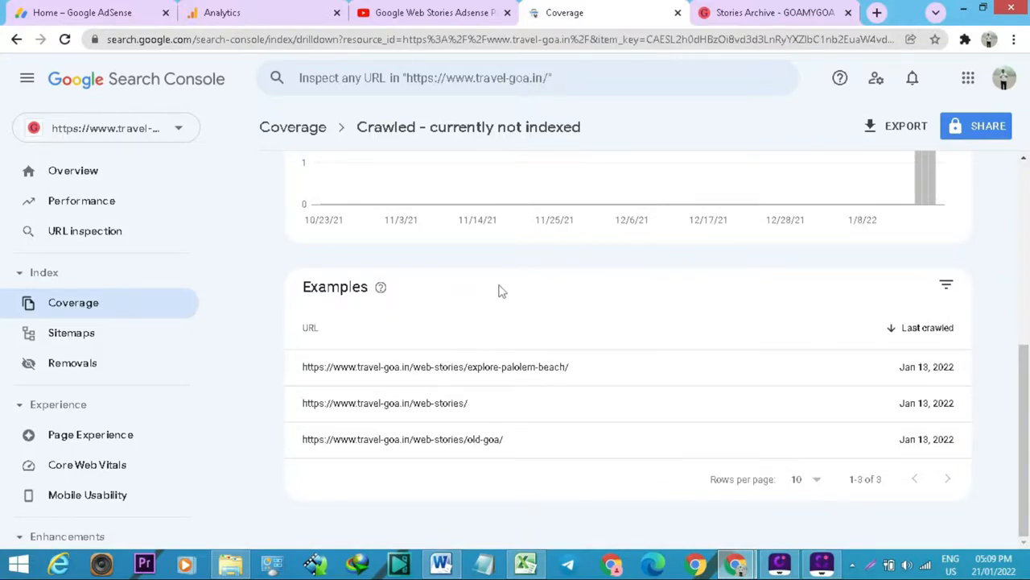